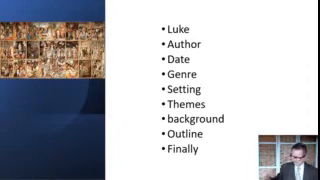
Advance from the Luke overview bullets to the Luke–Acts parallel structure table.
key(Right)
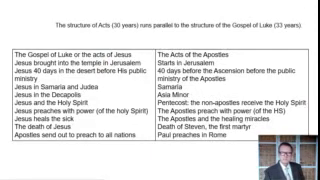